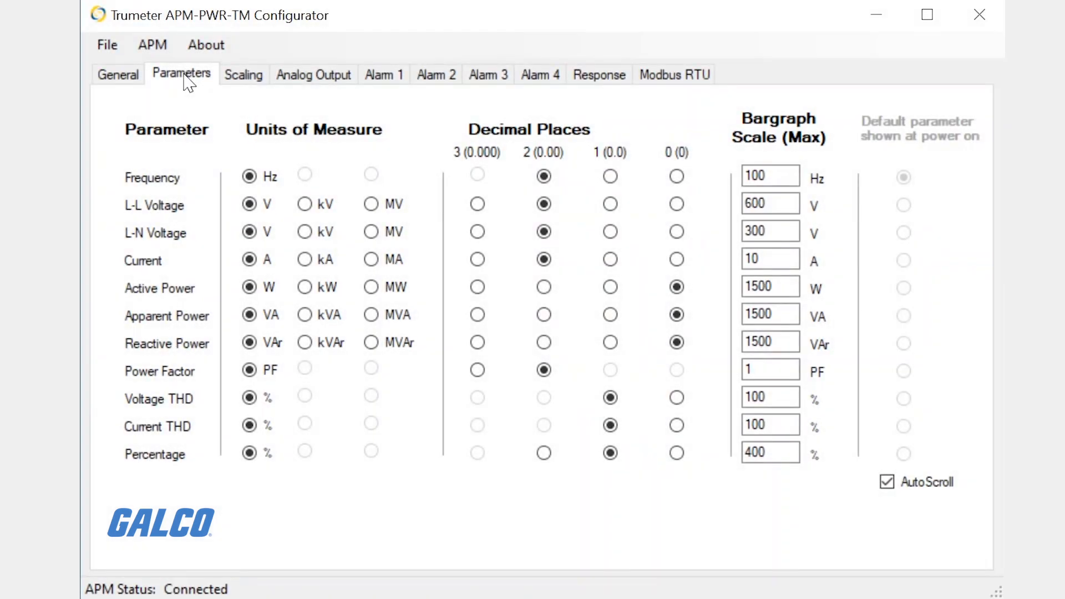
pyautogui.moveTo(111, 256)
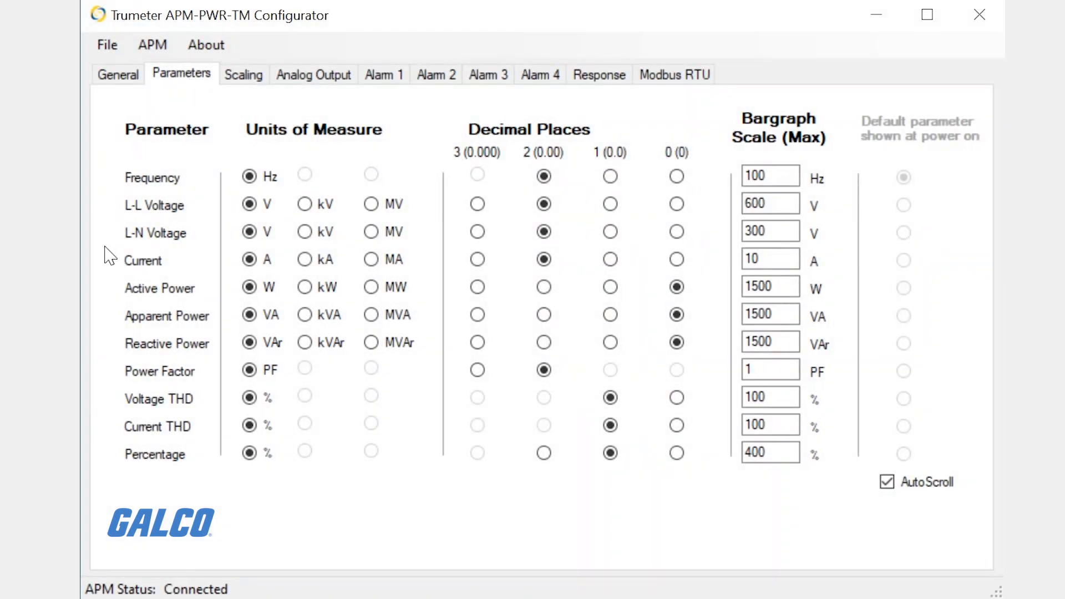
pyautogui.moveTo(112, 325)
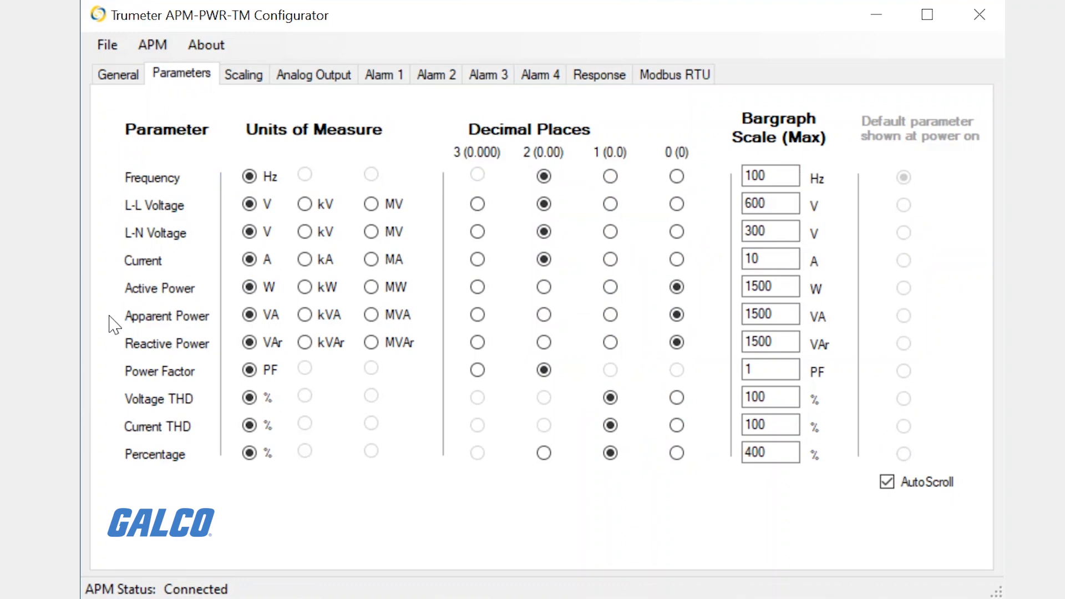
pyautogui.moveTo(113, 343)
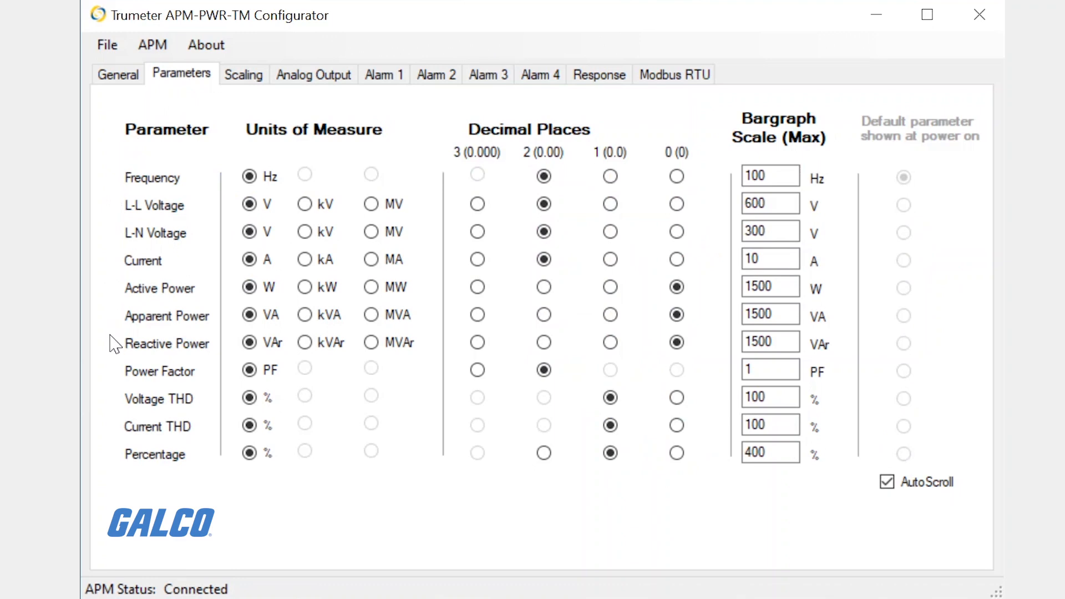
pyautogui.moveTo(113, 409)
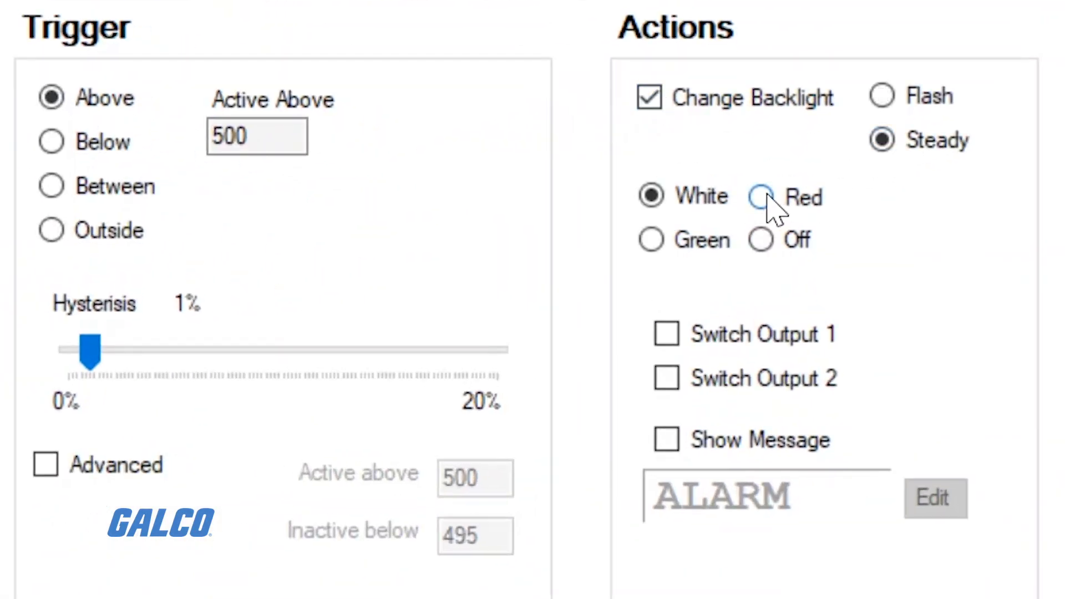
# Set the alarm action to a steady red backlight with the ALARM message shown.
pyautogui.click(666, 440)
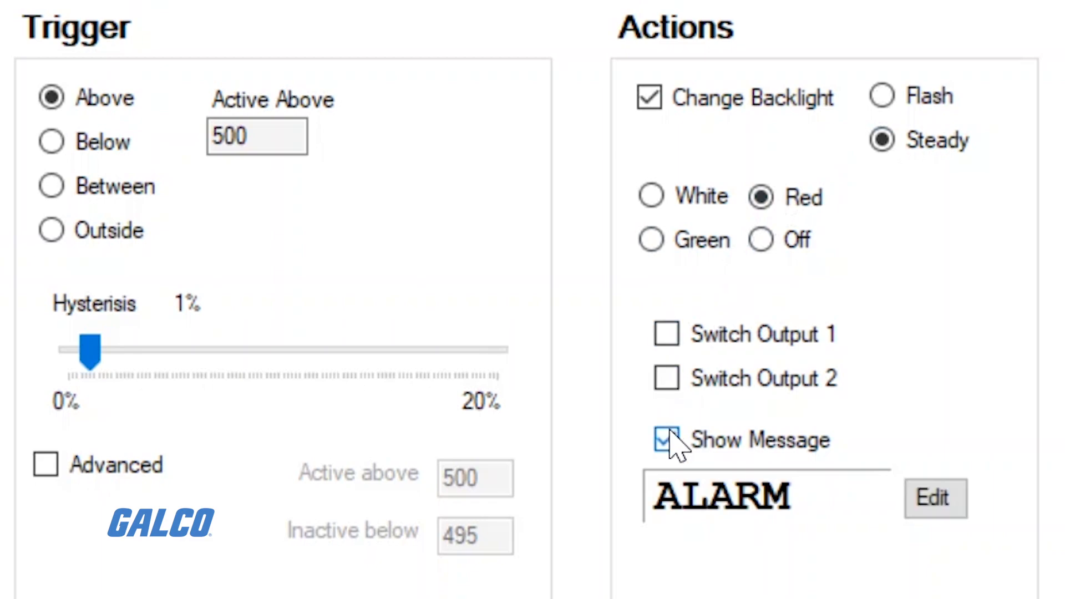